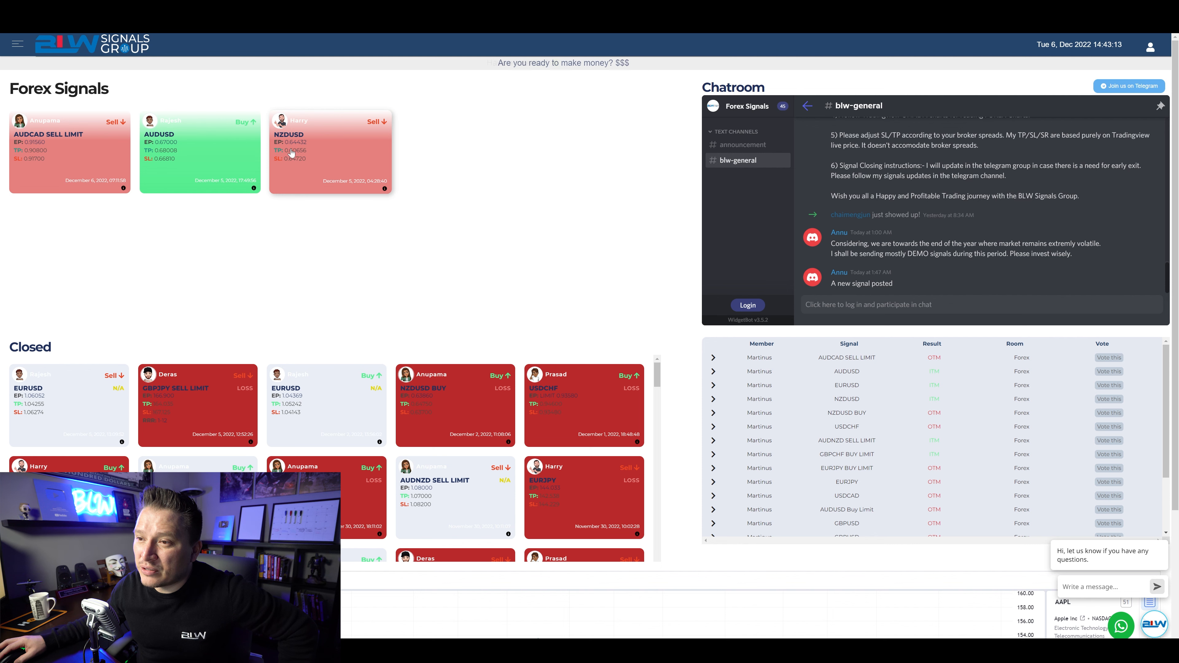
{"action": "mouse_move", "coordinate": [300, 164]}
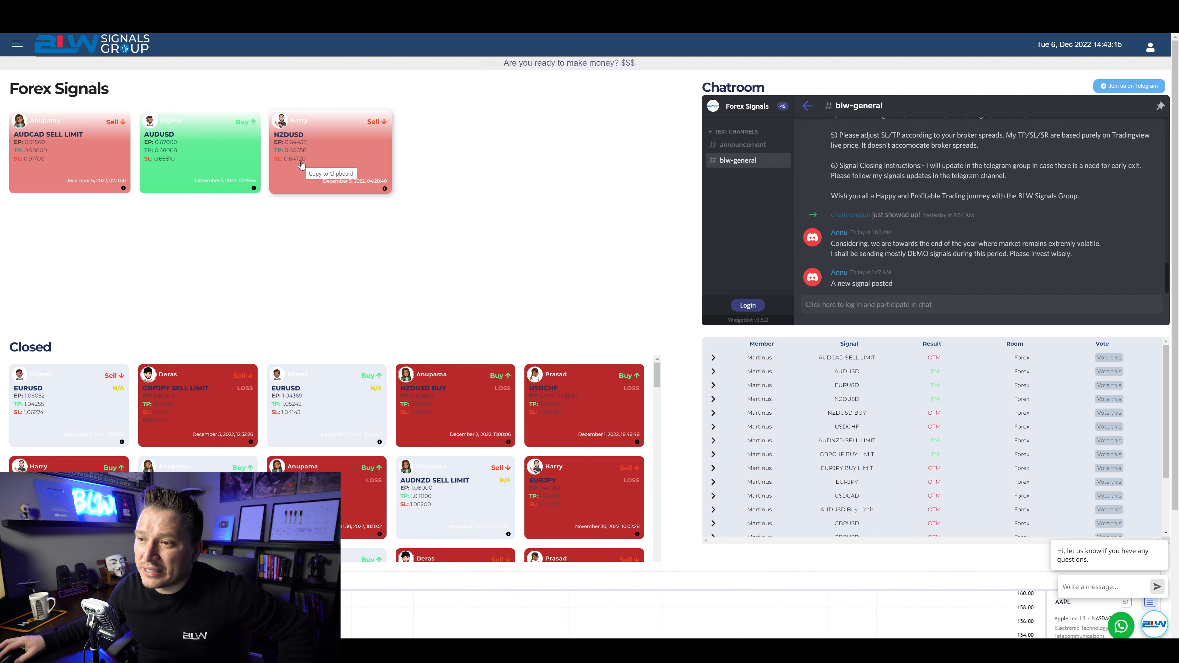
{"action": "mouse_move", "coordinate": [368, 204]}
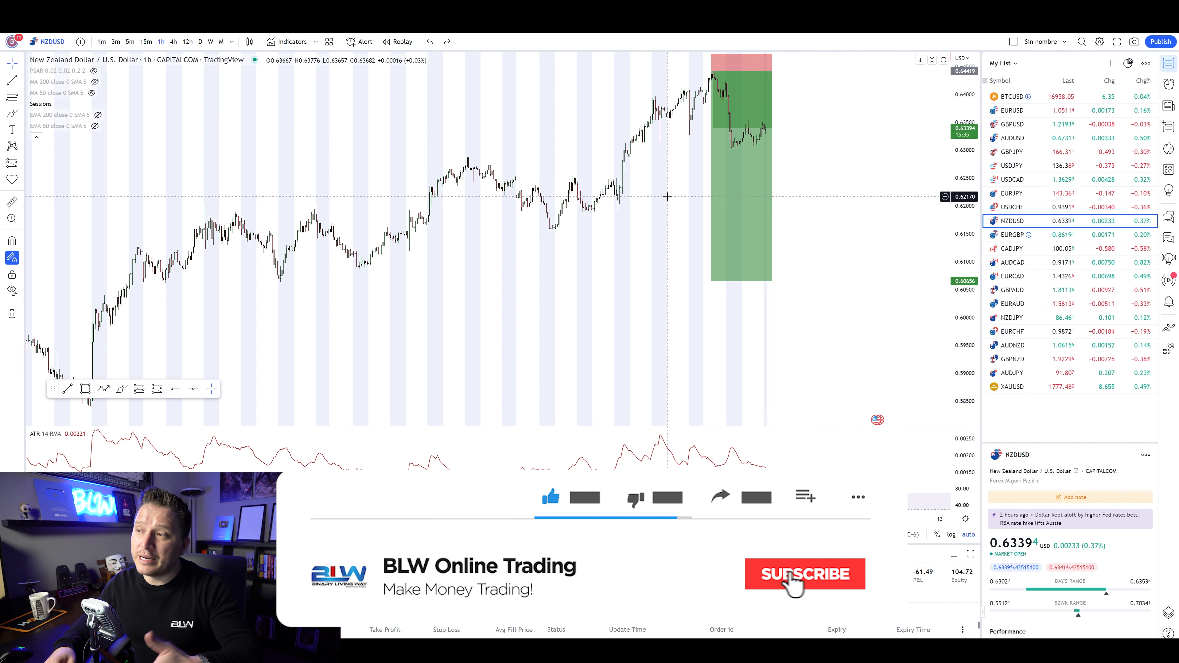
{"action": "left_click", "coordinate": [804, 574]}
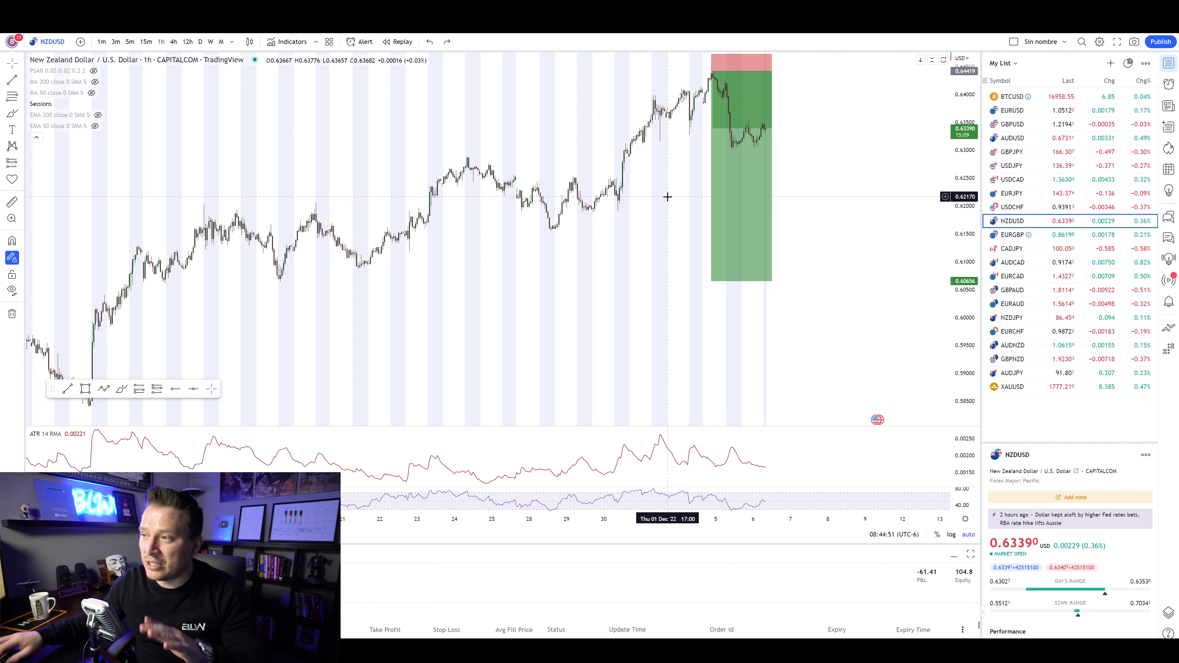
{"action": "mouse_move", "coordinate": [570, 148]}
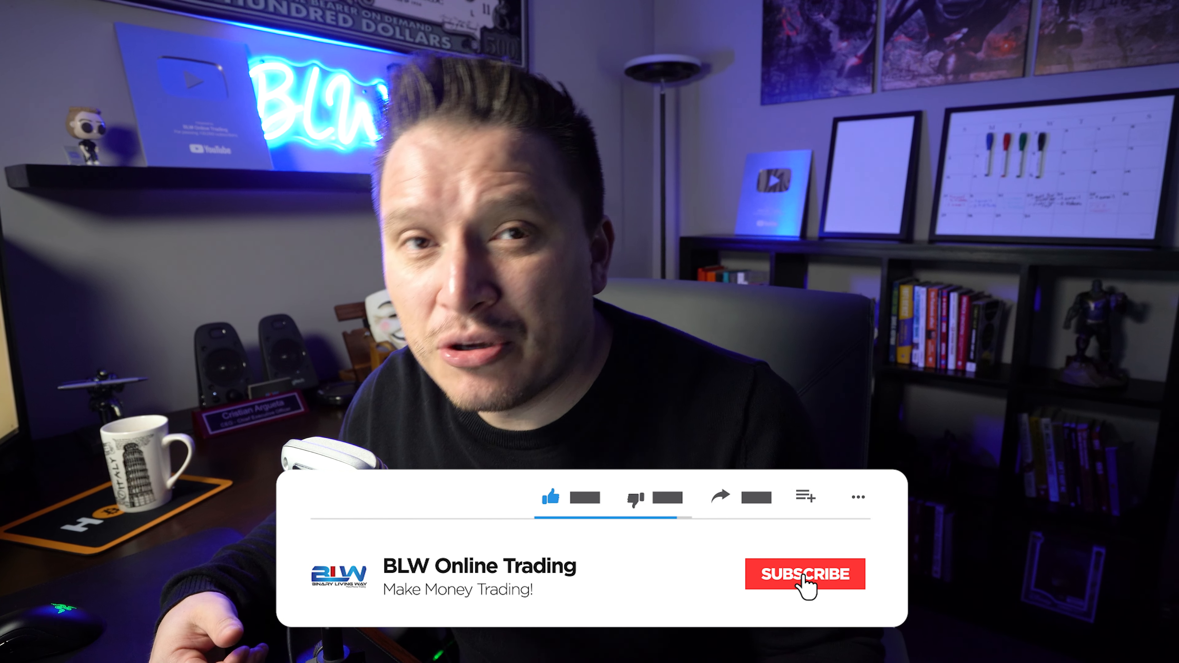
{"action": "left_click", "coordinate": [804, 573]}
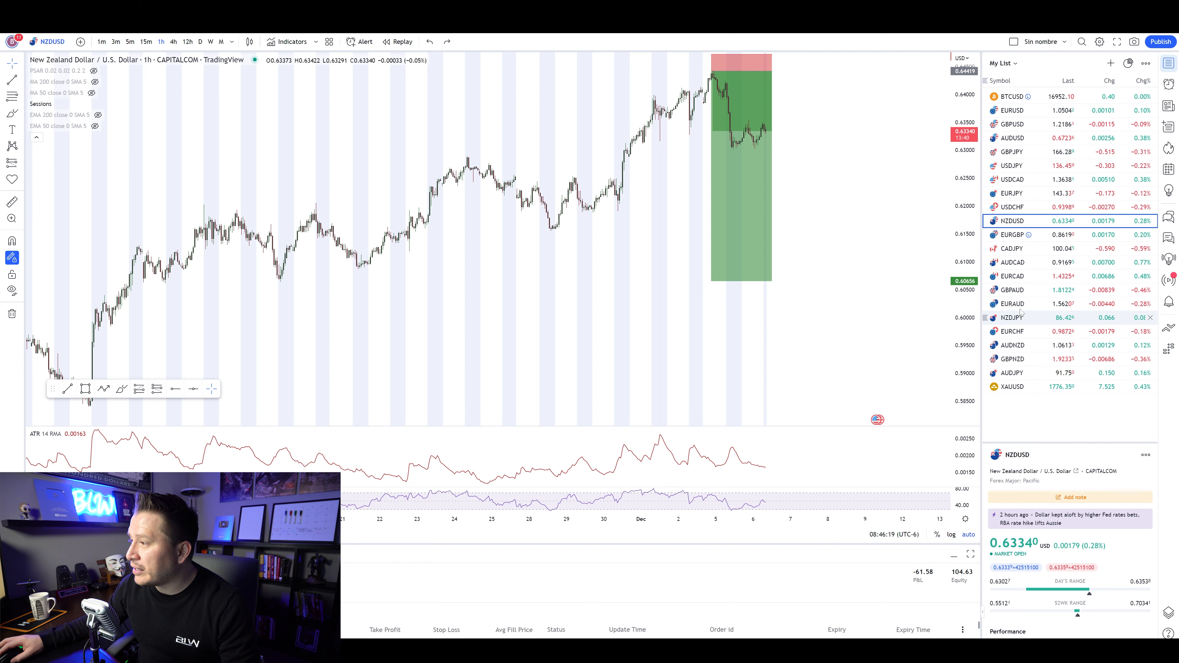
Switch the chart to the AUDUSD pair from the watchlist
{"action": "left_click", "coordinate": [1012, 138]}
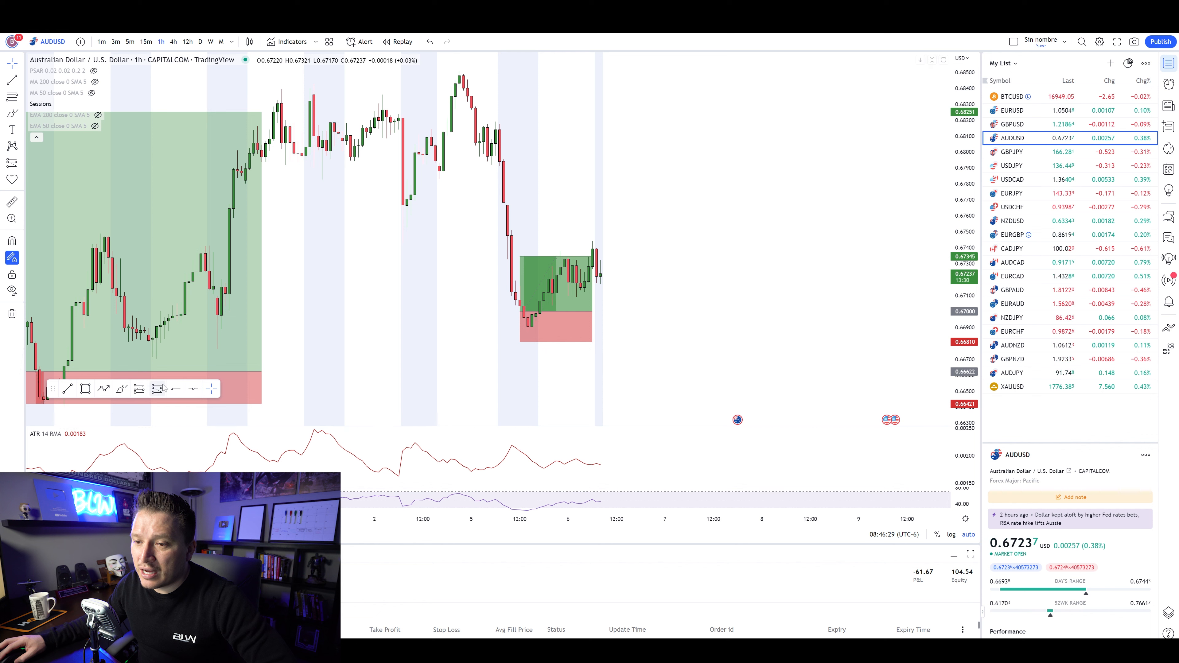
{"action": "mouse_move", "coordinate": [488, 170]}
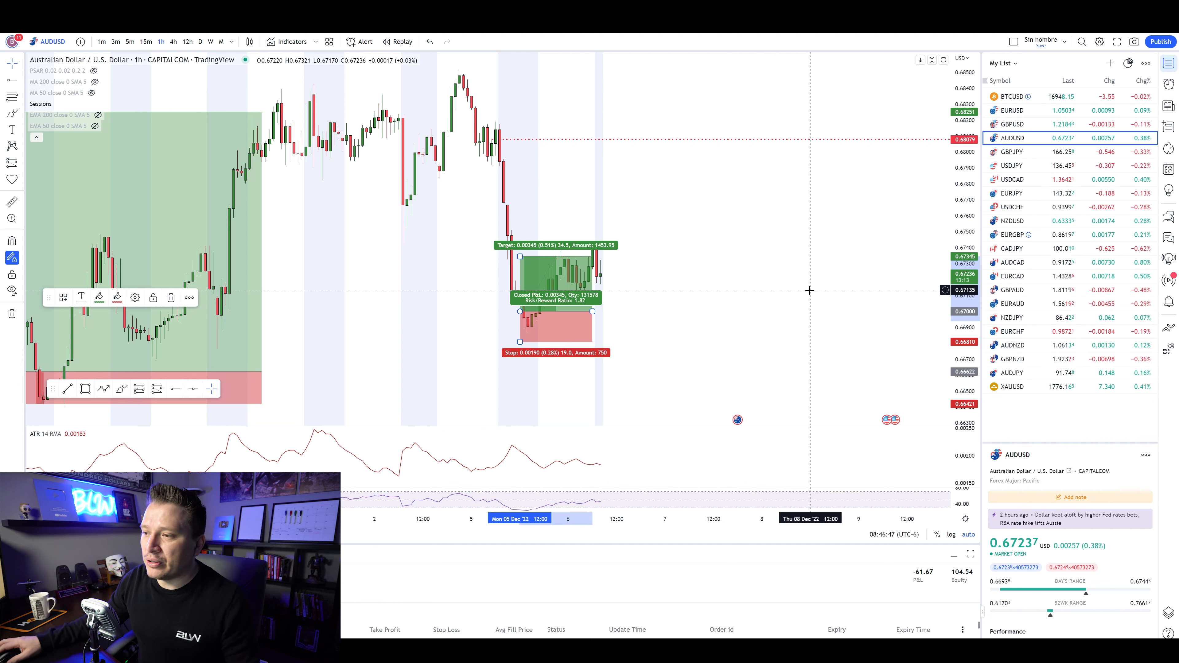
{"action": "mouse_move", "coordinate": [651, 362]}
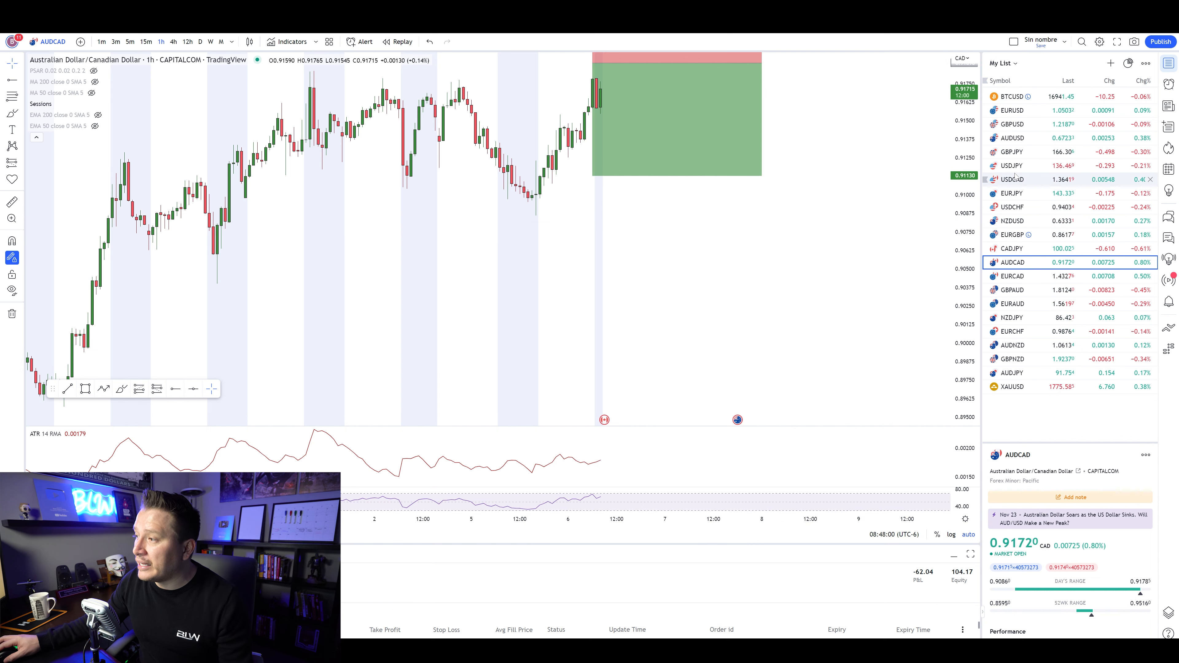
Bring up the BLW Signals Group website home page
{"action": "left_click", "coordinate": [1012, 220]}
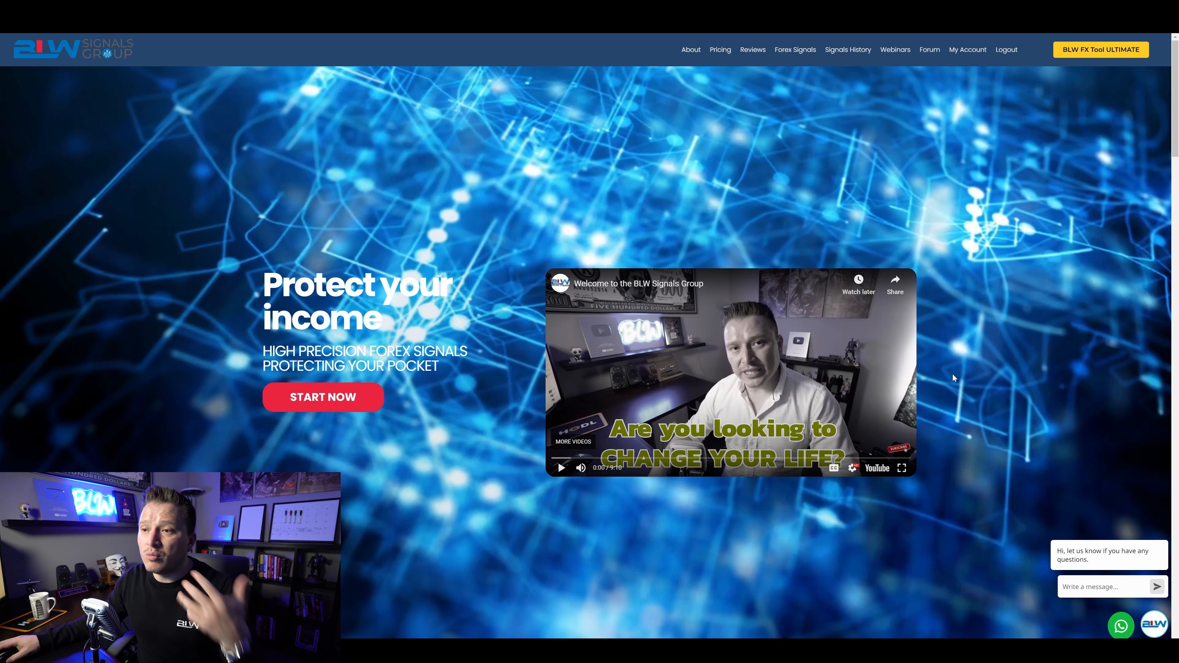
Scroll the home page down to the Prices section with Monthly, 1 Year and 6 Months plans
{"action": "scroll", "scroll_direction": "down", "scroll_amount": 3}
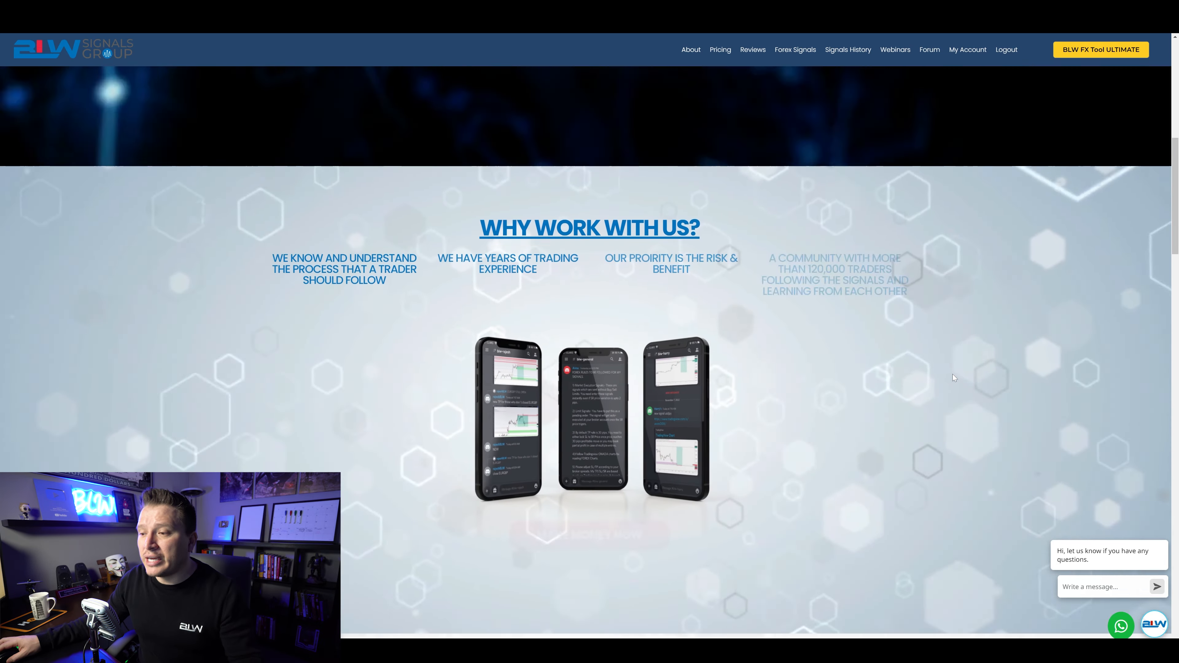
{"action": "scroll", "scroll_direction": "down", "scroll_amount": 3}
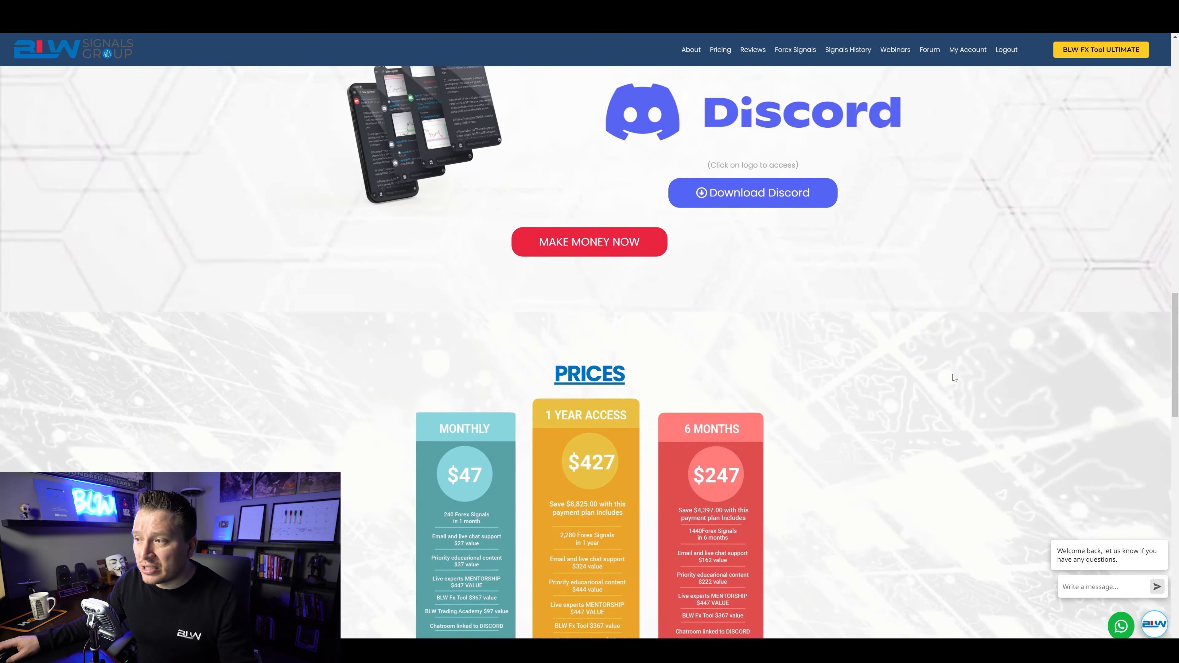
{"action": "scroll", "scroll_direction": "down", "scroll_amount": 3}
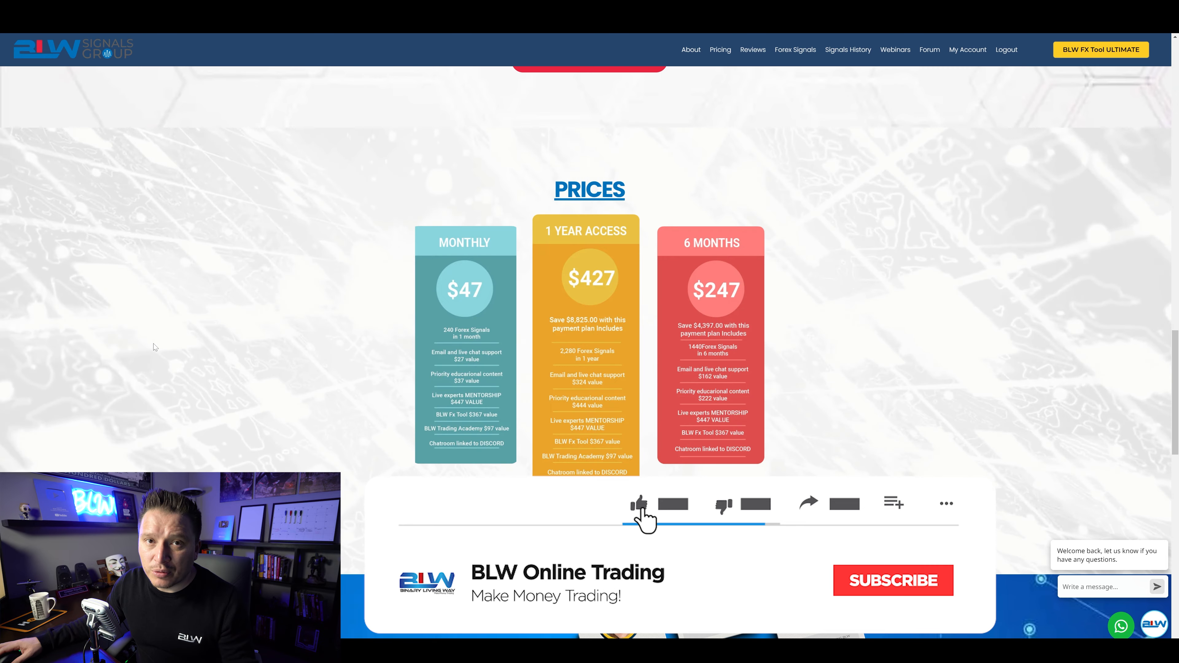
{"action": "left_click", "coordinate": [892, 580]}
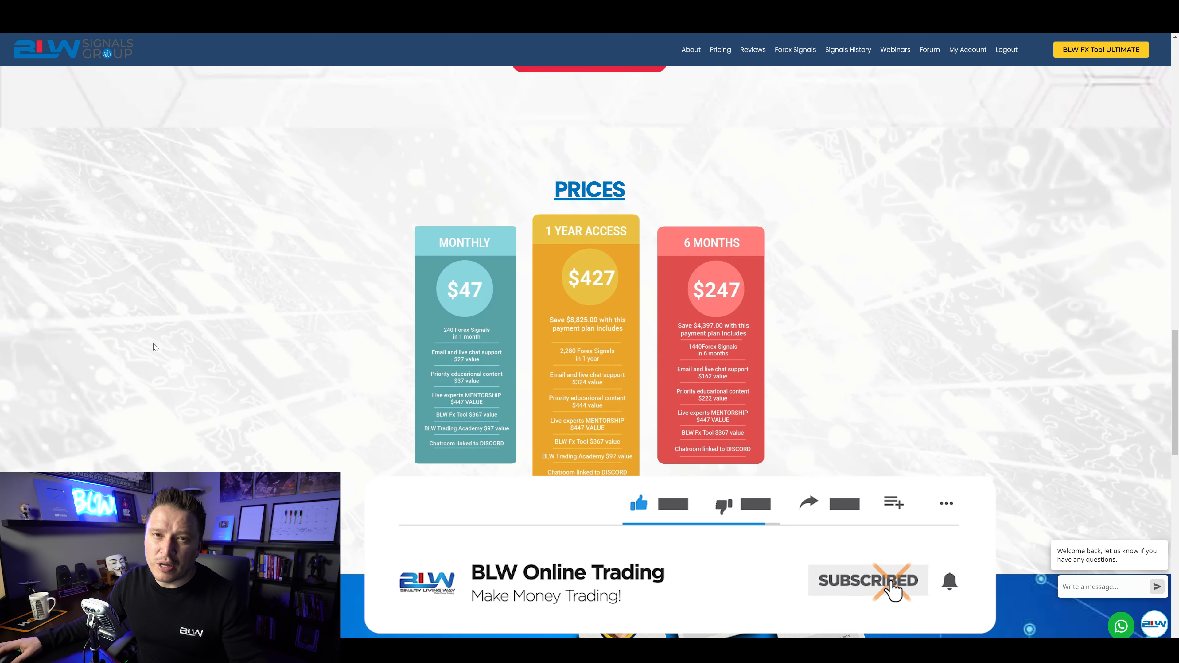